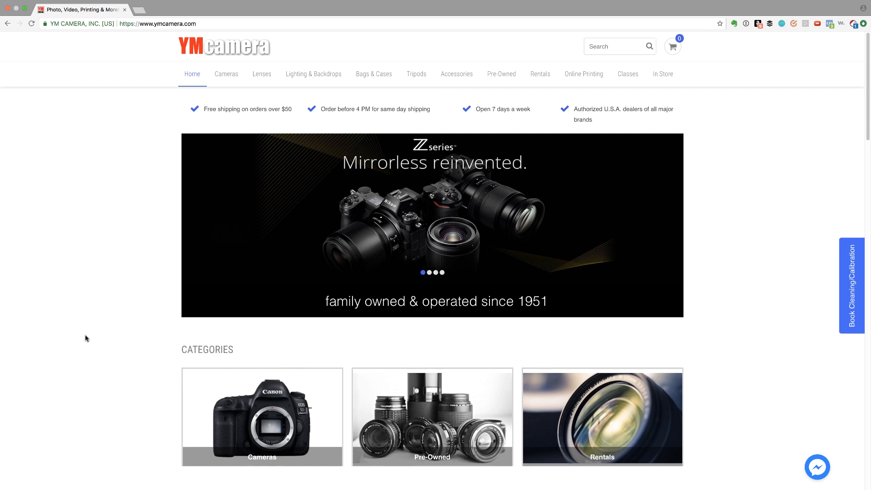
mouse_move(470, 433)
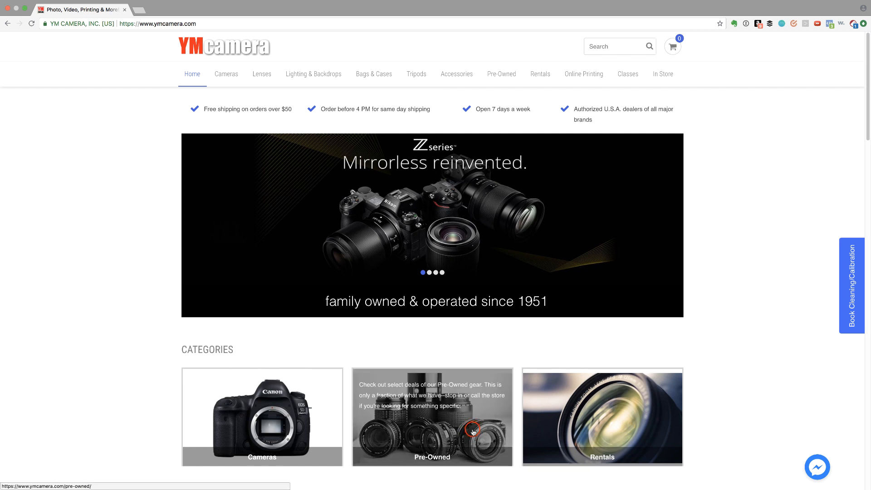
- Zoom in on the skirt, turn on Auto Mask and reset every brush effect slider to zero
left_click(432, 418)
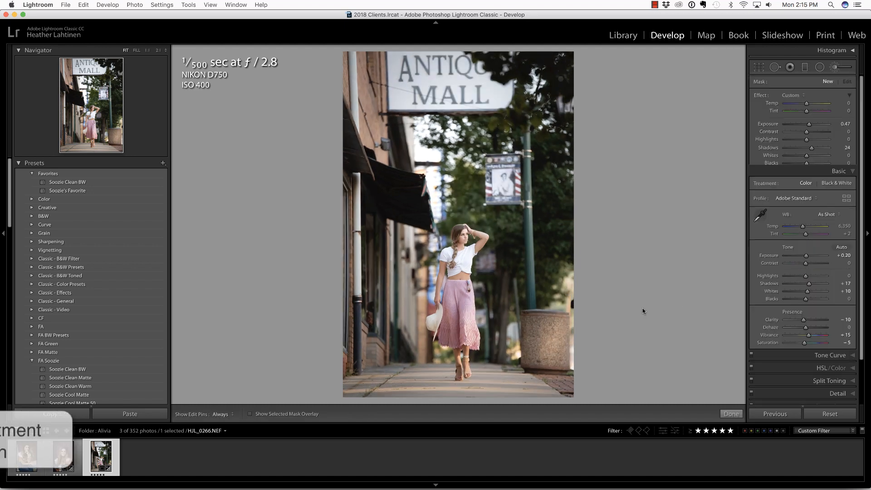
key("k")
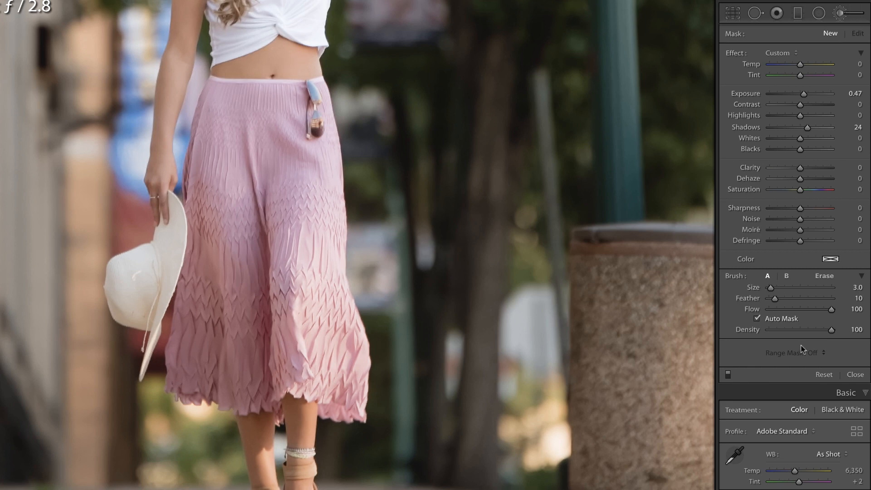
left_click(758, 318)
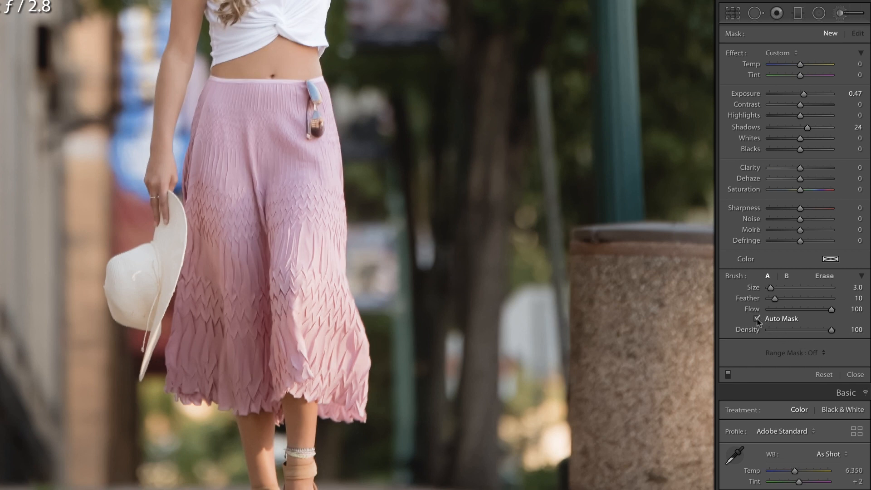
mouse_move(758, 321)
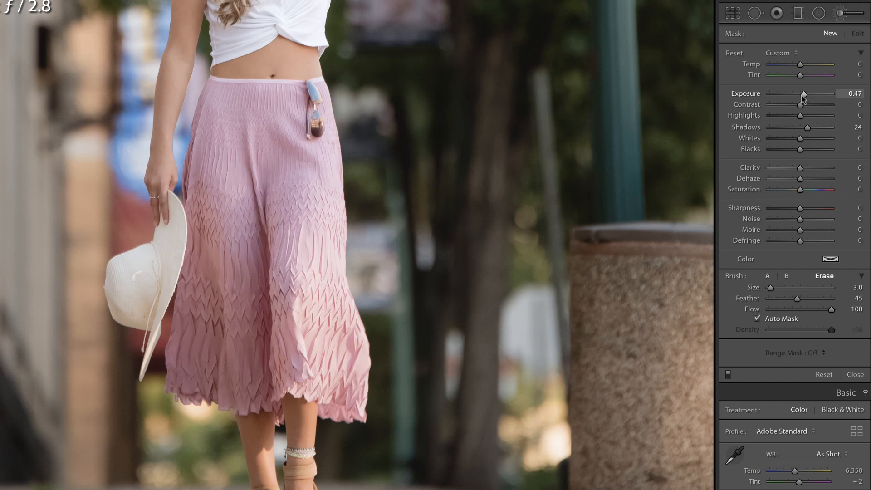
left_click(734, 53)
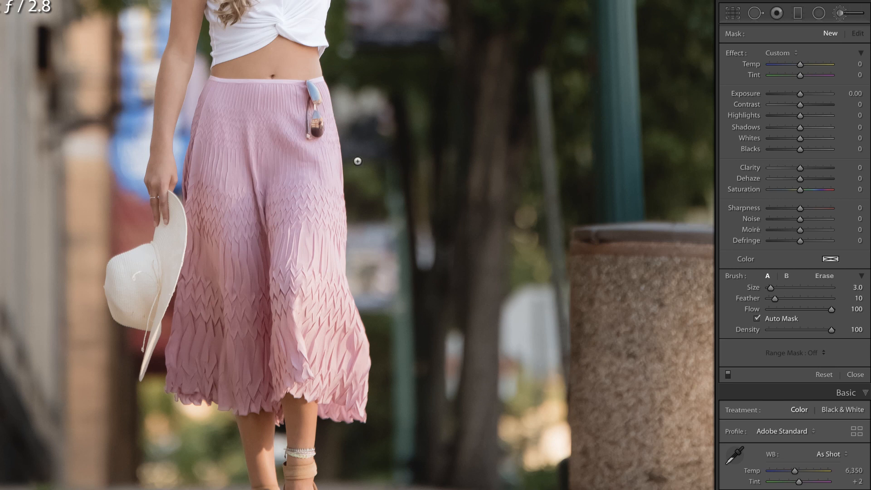
- Paint the coral-tinted brush mask over nearly the whole pink skirt
left_click(298, 176)
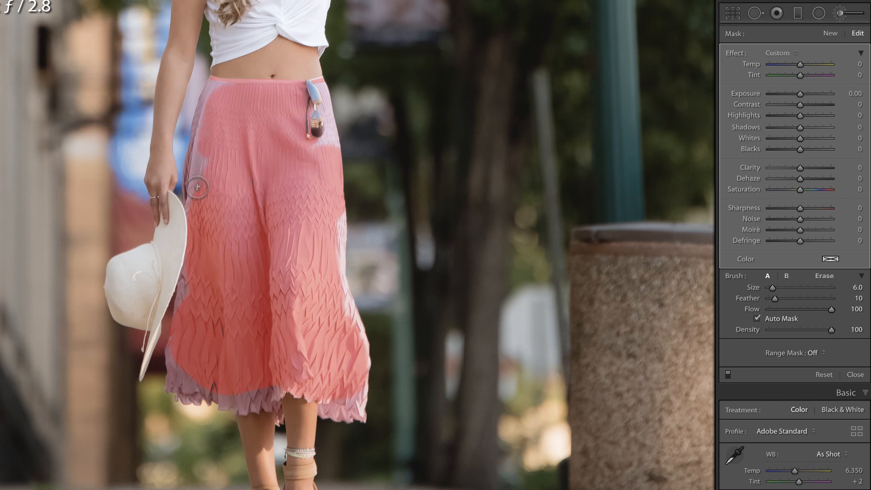
left_click_drag(197, 187, 216, 93)
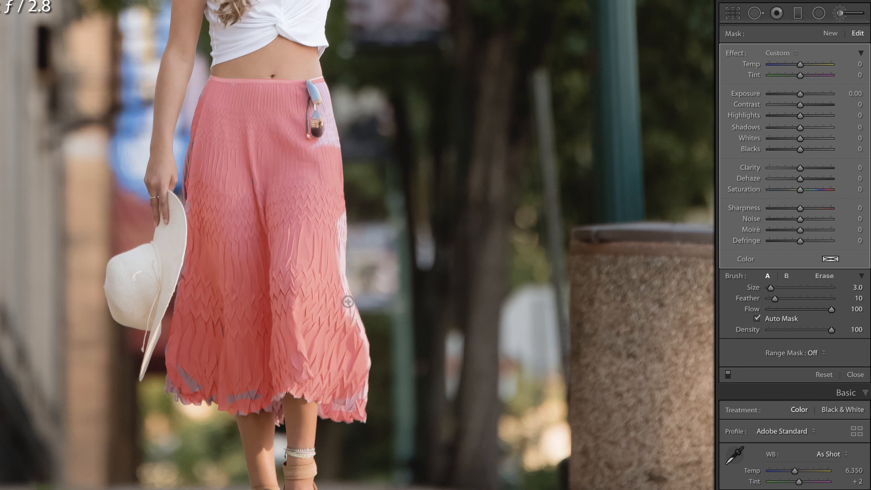
mouse_move(342, 230)
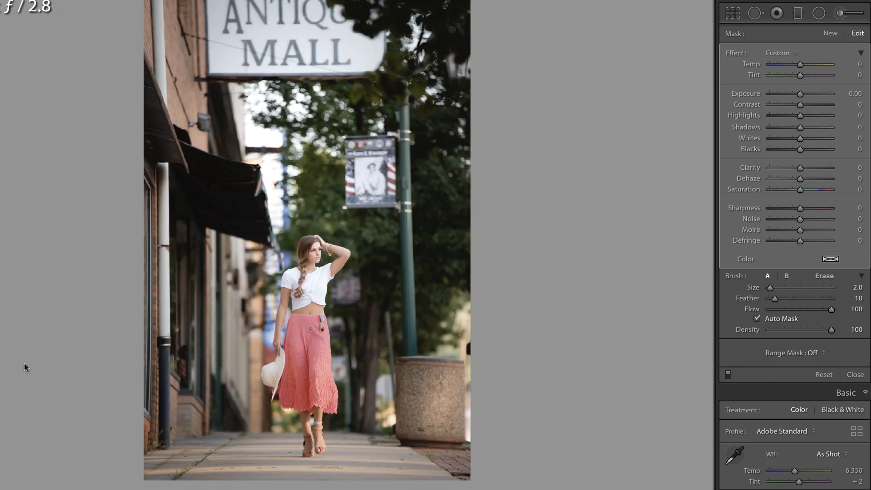
- Hide the pins and mask overlay, then bring up the brush's Color chooser
key("h")
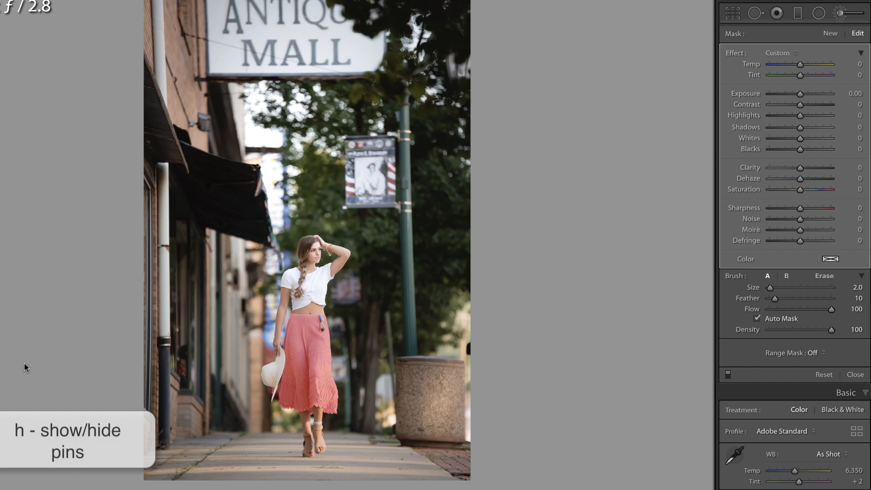
key("o")
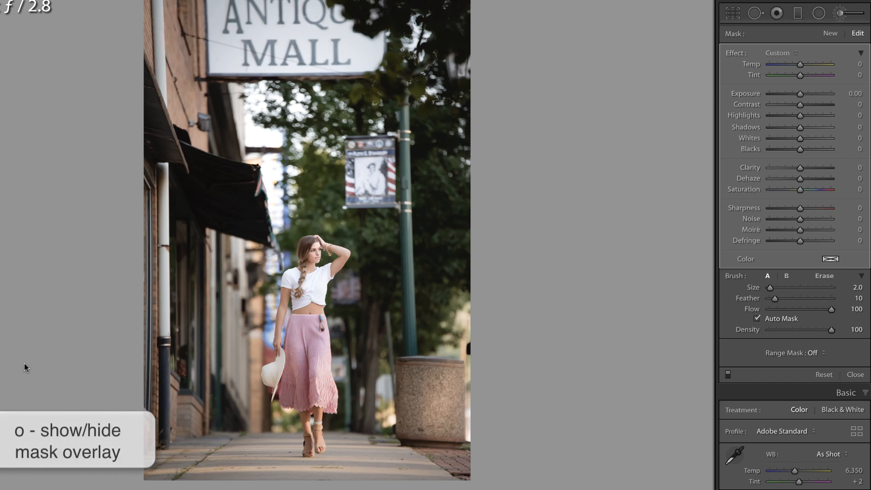
mouse_move(848, 256)
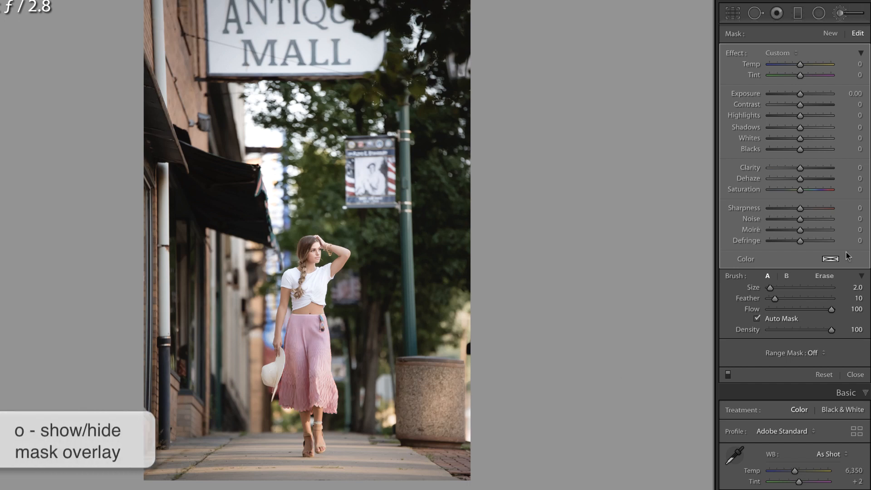
left_click(830, 259)
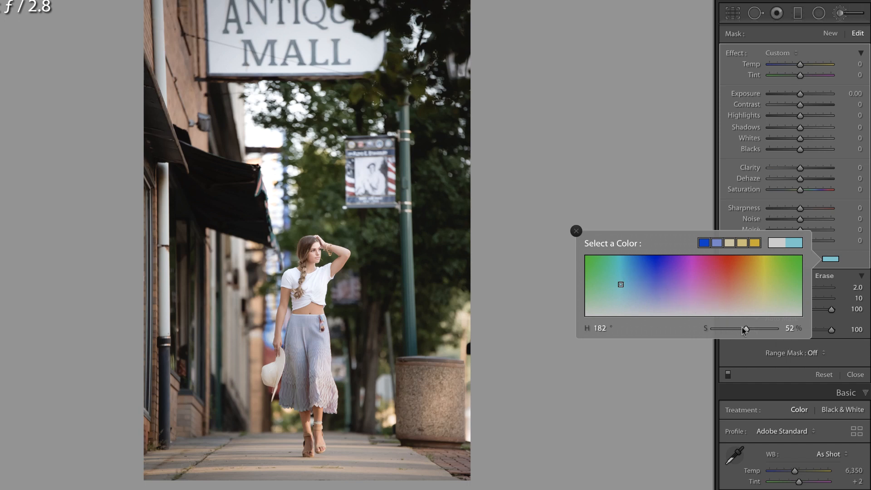
- Raise saturation, try a purple swatch, then settle on a warm coral at hue 35, 60 percent saturation
left_click_drag(746, 328, 774, 329)
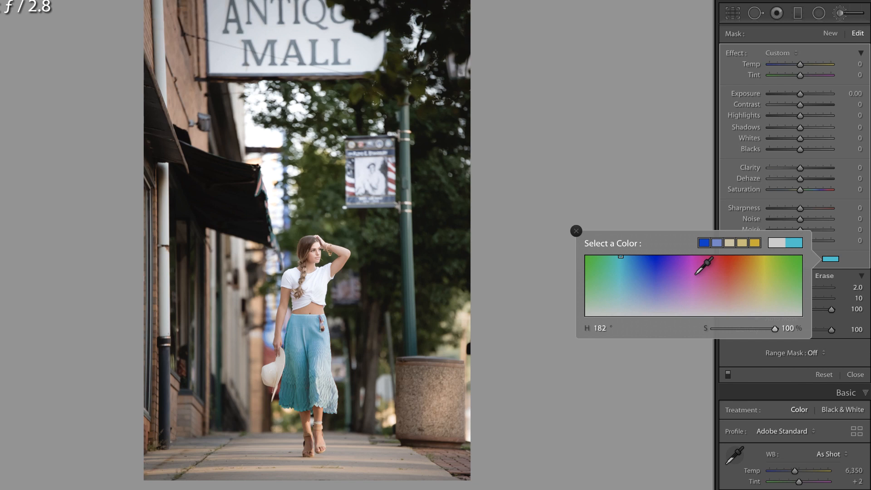
mouse_move(681, 265)
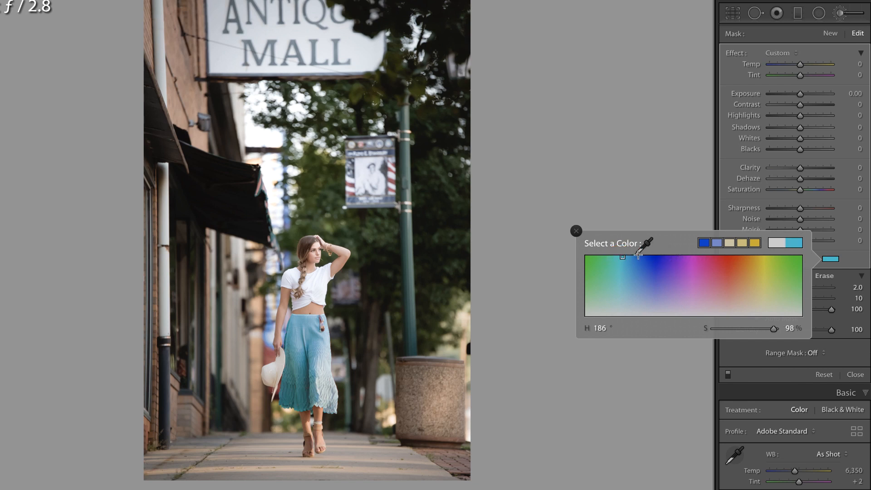
left_click(692, 256)
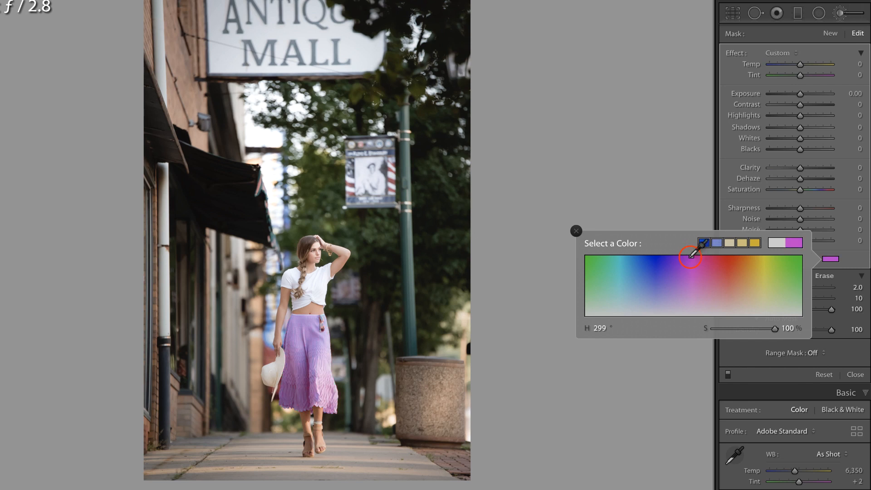
left_click_drag(692, 254, 747, 255)
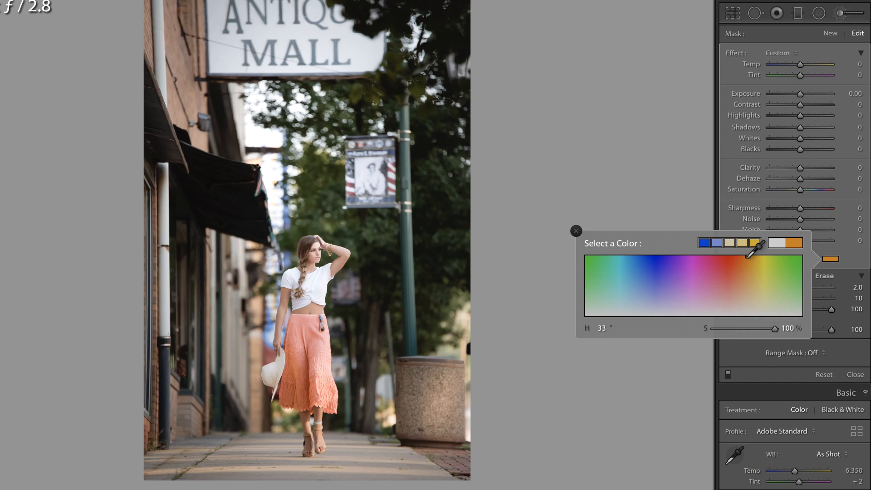
left_click_drag(754, 249, 750, 256)
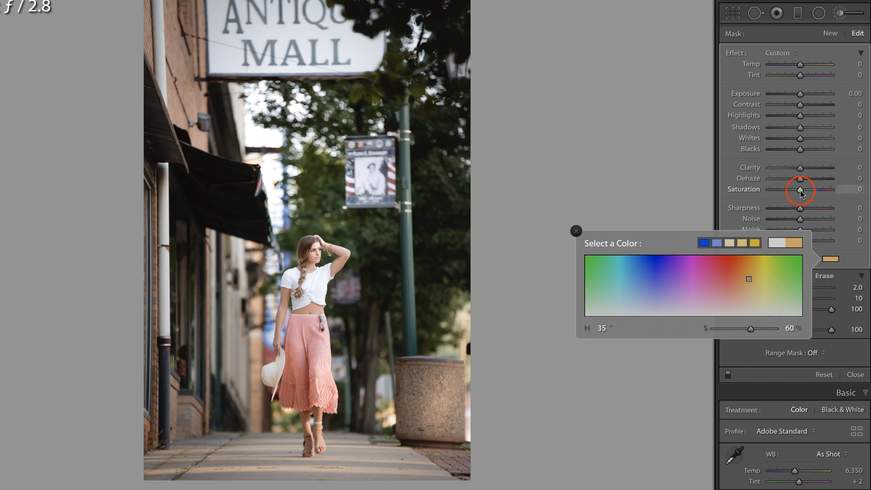
- Desaturate the skirt's original colour and pick a warm orange-coral hue in the Color picker
left_click_drag(801, 189, 770, 189)
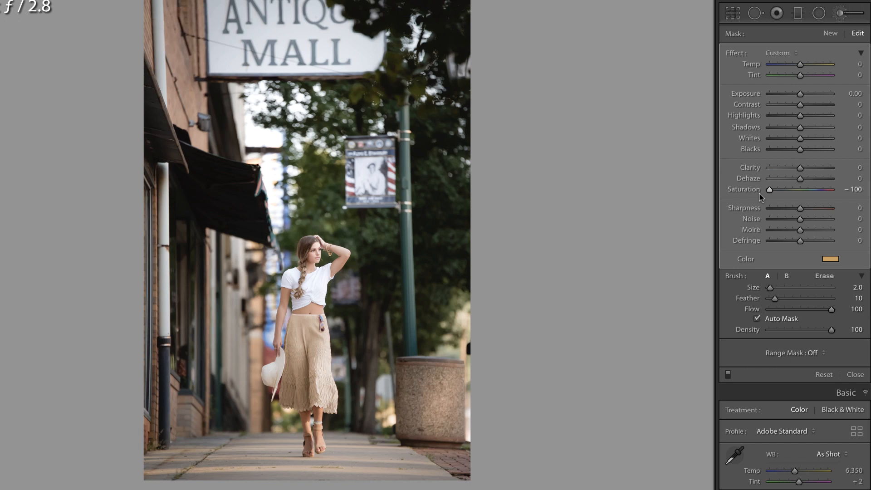
left_click(831, 259)
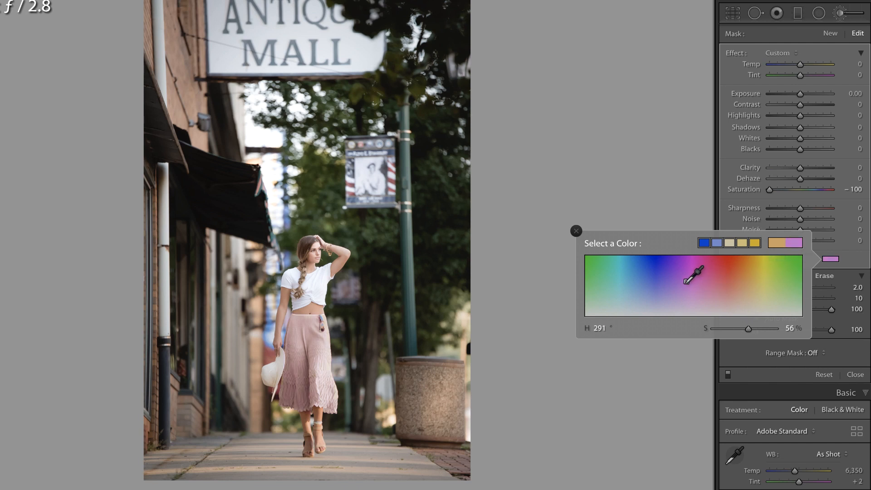
left_click_drag(693, 274, 706, 280)
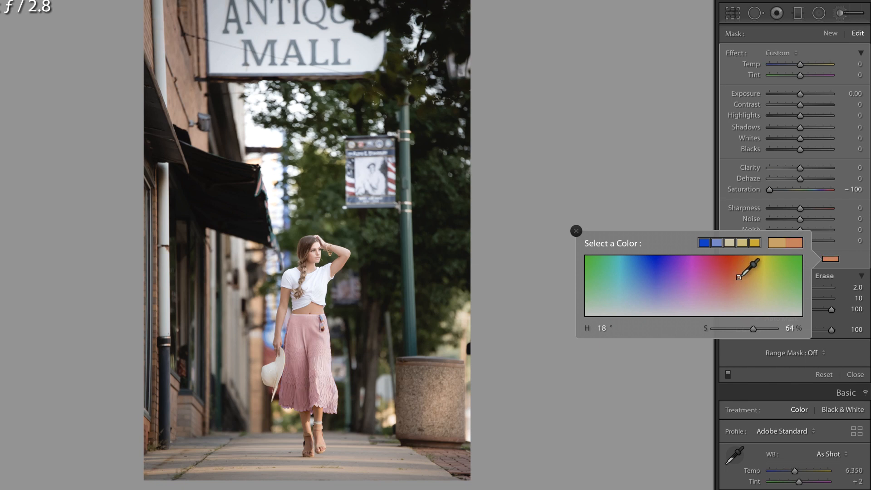
left_click_drag(739, 277, 756, 267)
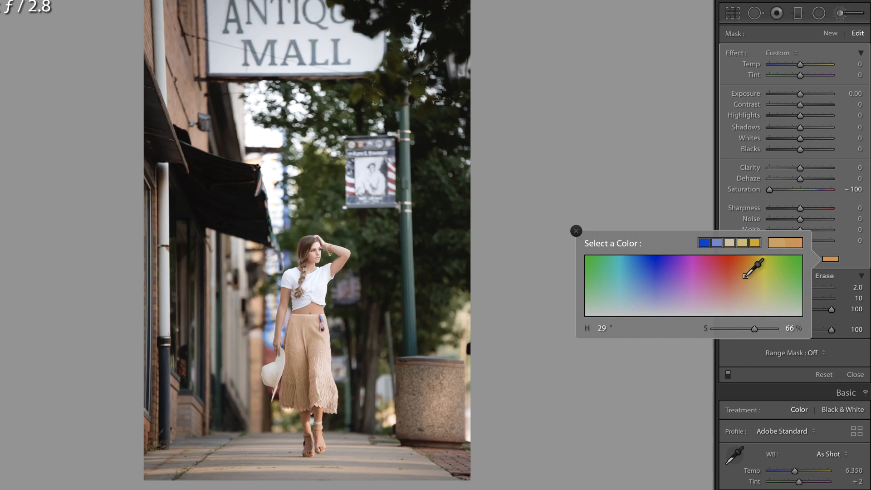
left_click_drag(750, 265, 738, 273)
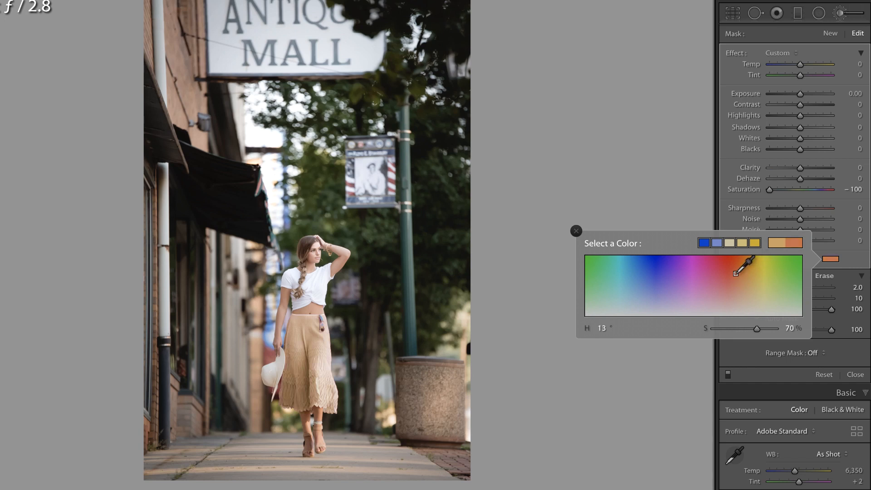
left_click_drag(738, 272, 744, 266)
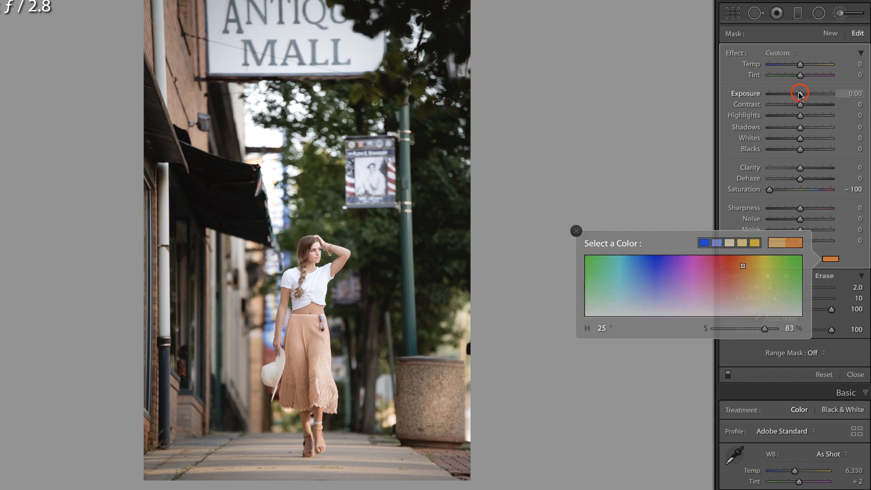
- Darken the brushed skirt with Exposure −0.63 and Shadows −14
left_click_drag(801, 94, 795, 94)
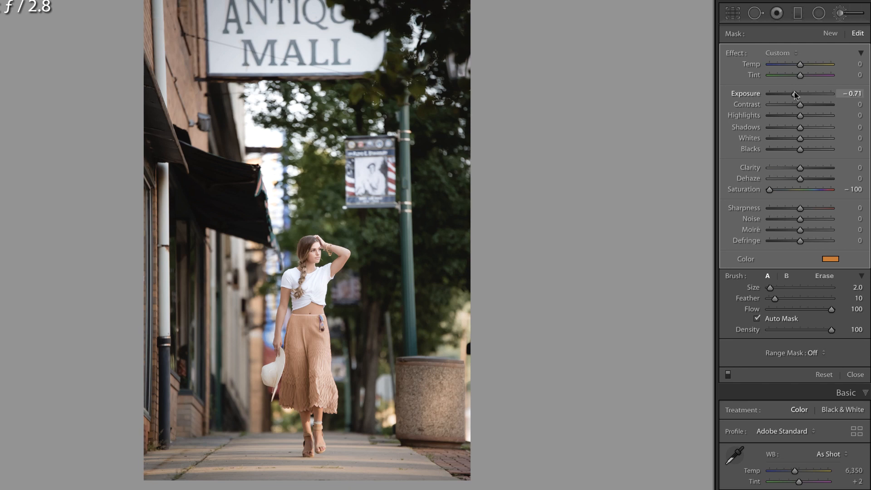
left_click_drag(797, 93, 800, 94)
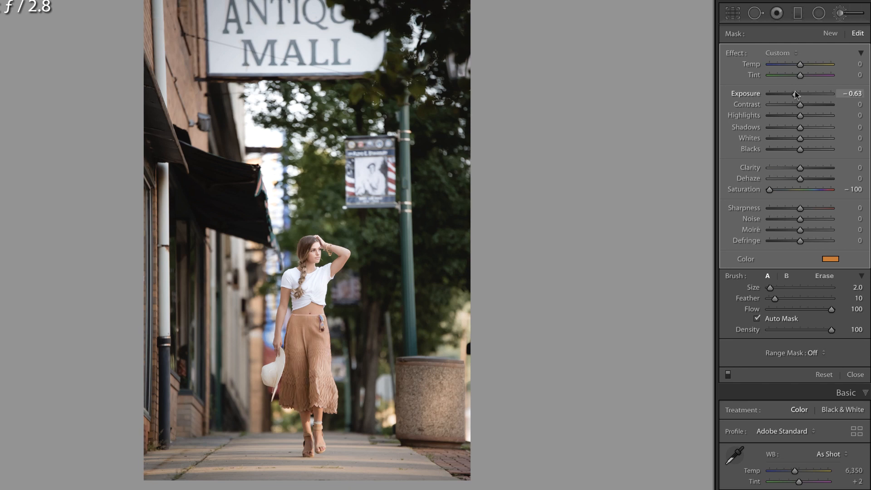
left_click_drag(799, 127, 794, 127)
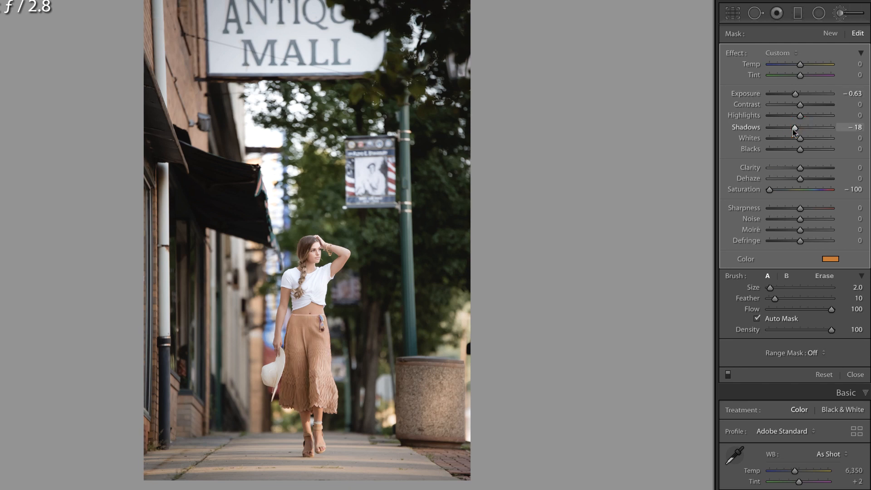
left_click_drag(796, 127, 799, 127)
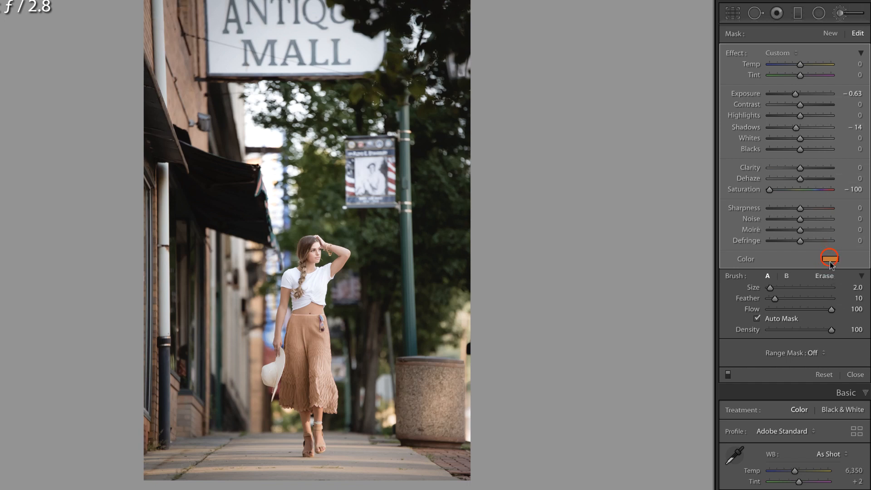
left_click(828, 257)
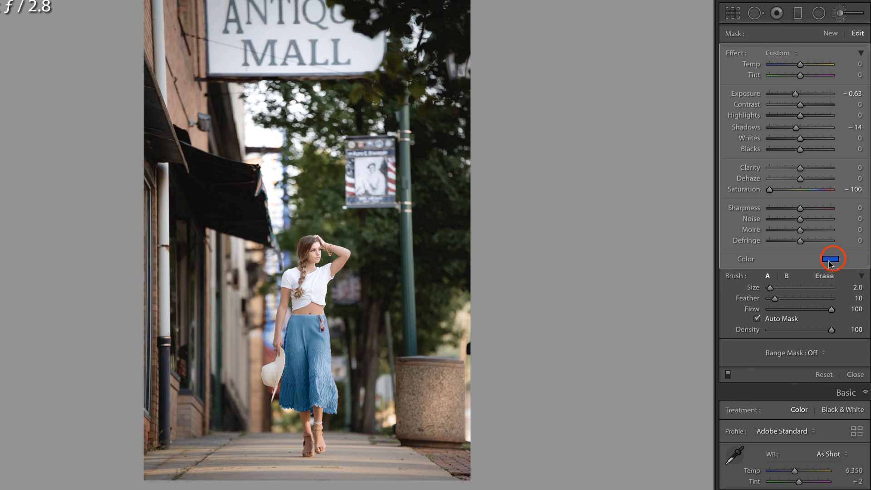
- Try a blue swatch, then choose a fully saturated warm coral tint for the skirt
left_click(833, 259)
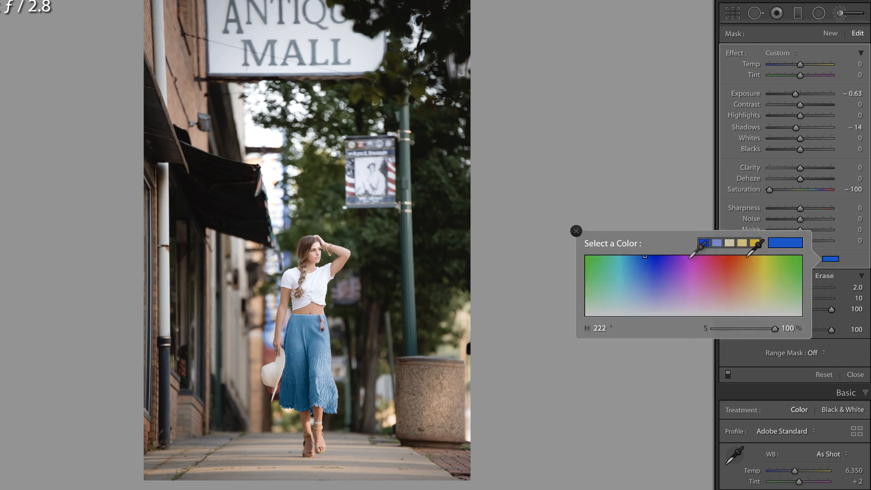
left_click(715, 252)
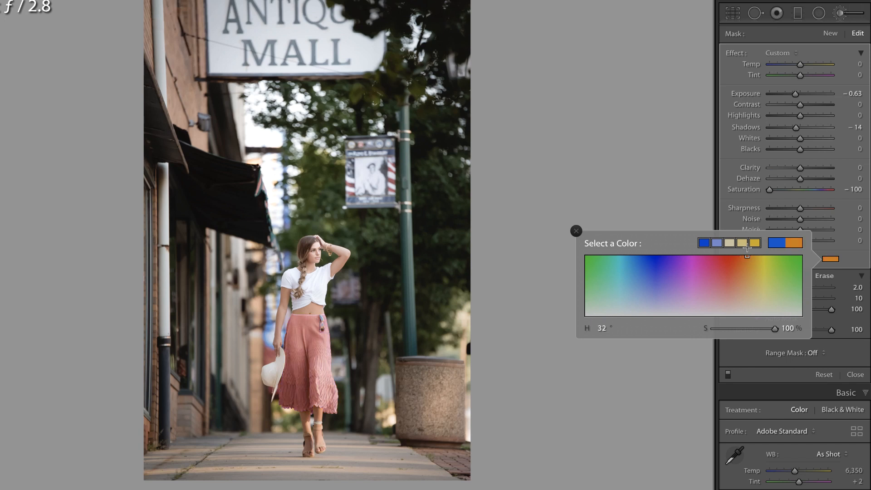
left_click(577, 231)
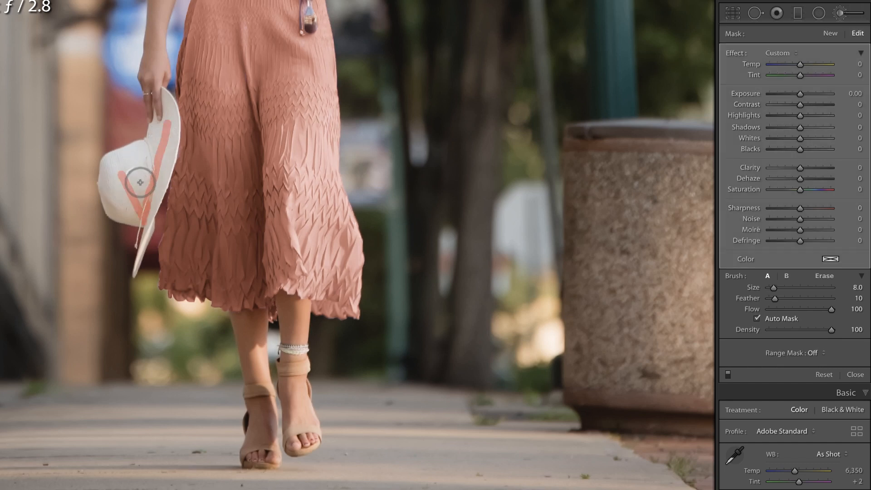
- Paint a new neutral brush mask over the white hat
left_click_drag(142, 178, 133, 167)
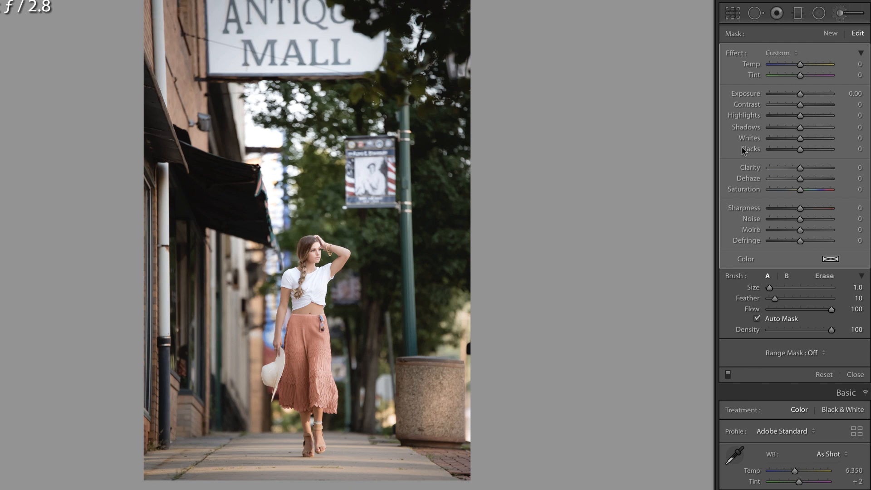
- Tint the hat a fully saturated blue and pull down its exposure, highlights and shadows
left_click(829, 259)
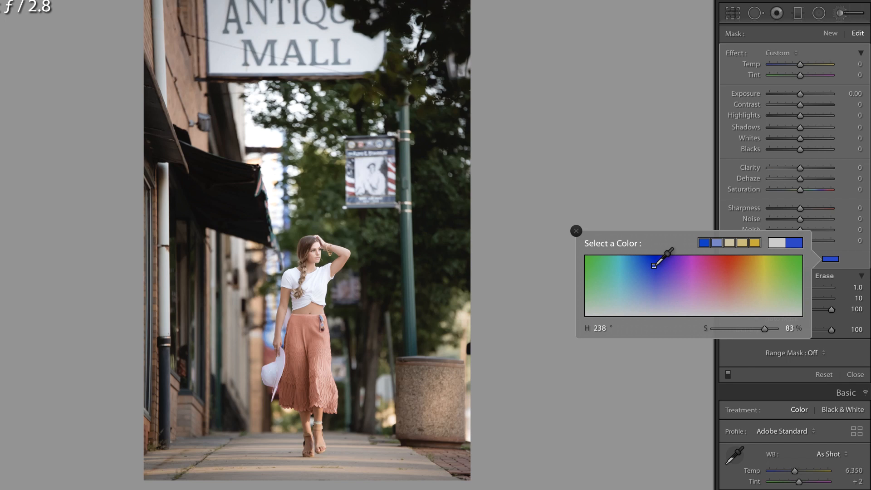
left_click_drag(761, 329, 766, 329)
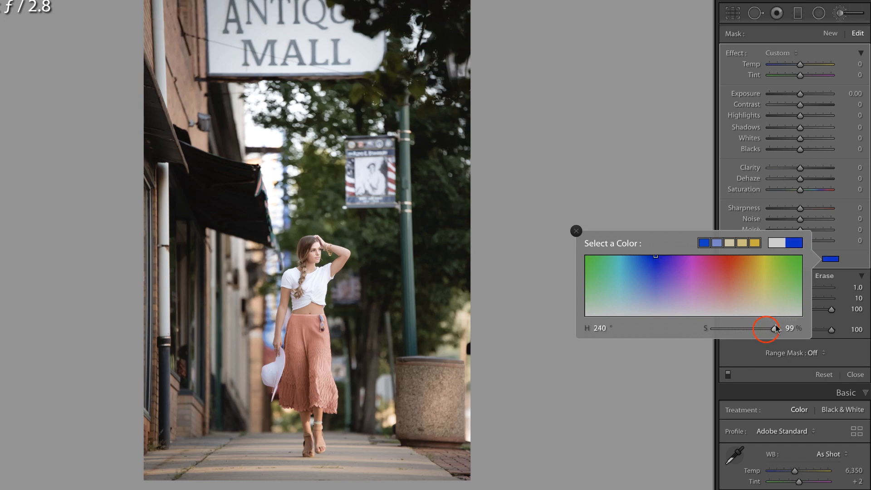
left_click_drag(766, 329, 775, 329)
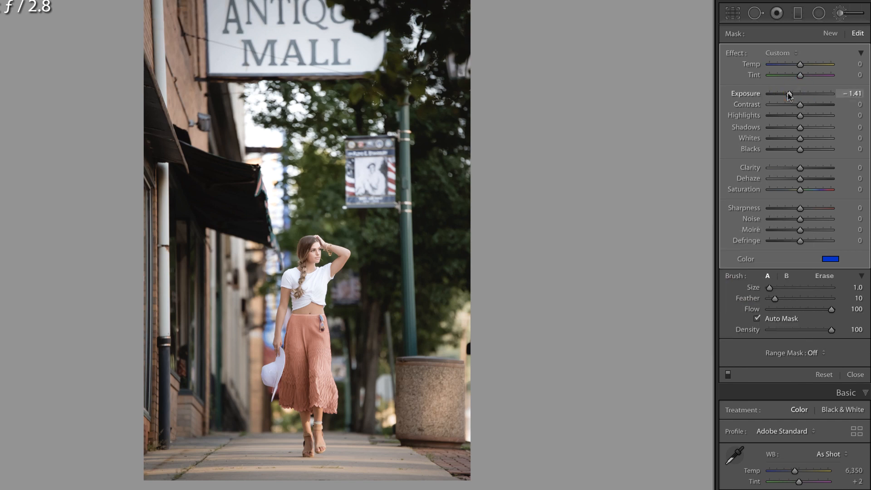
left_click_drag(789, 94, 785, 94)
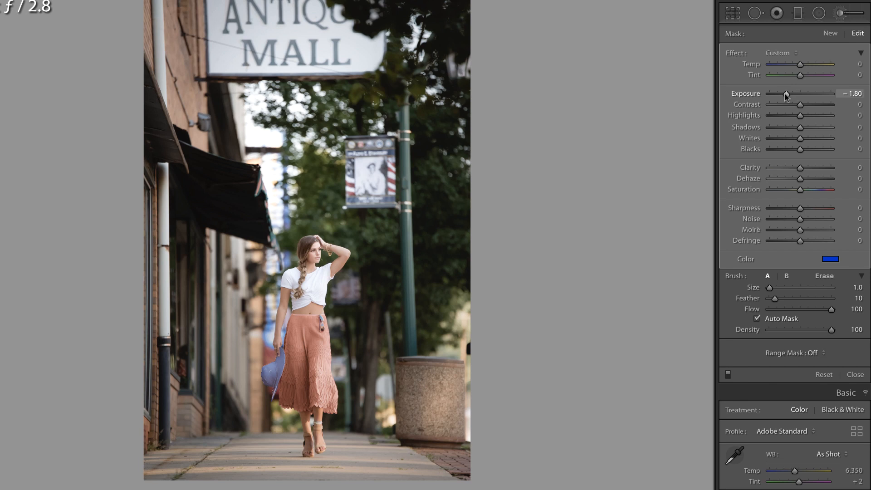
left_click_drag(786, 93, 791, 93)
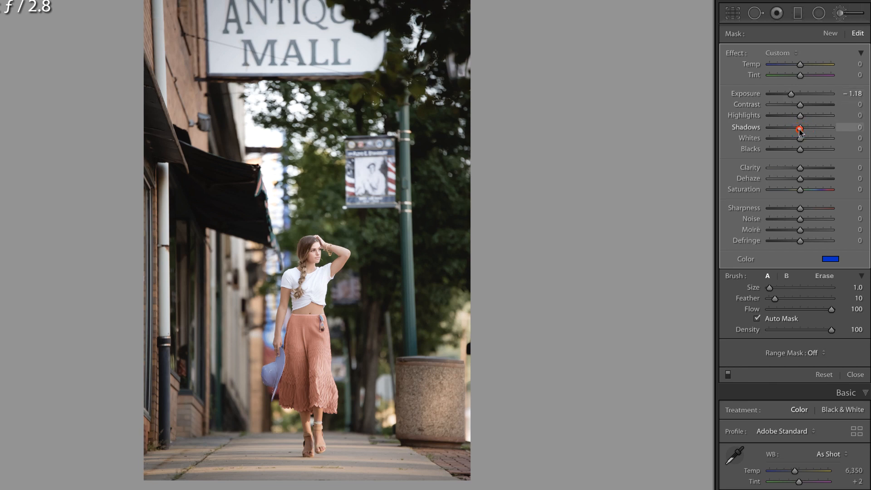
left_click_drag(800, 115, 792, 115)
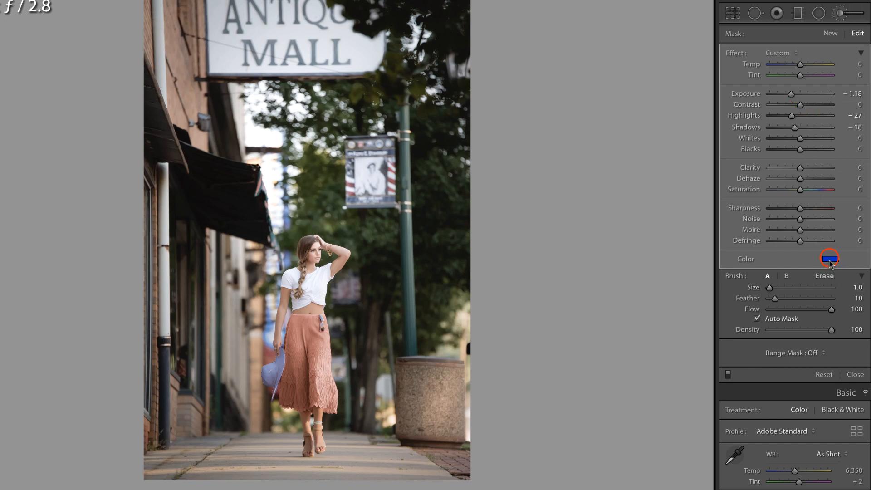
- Try a pink tint on the hat, then close the picker and discard the hat recolour
left_click(829, 258)
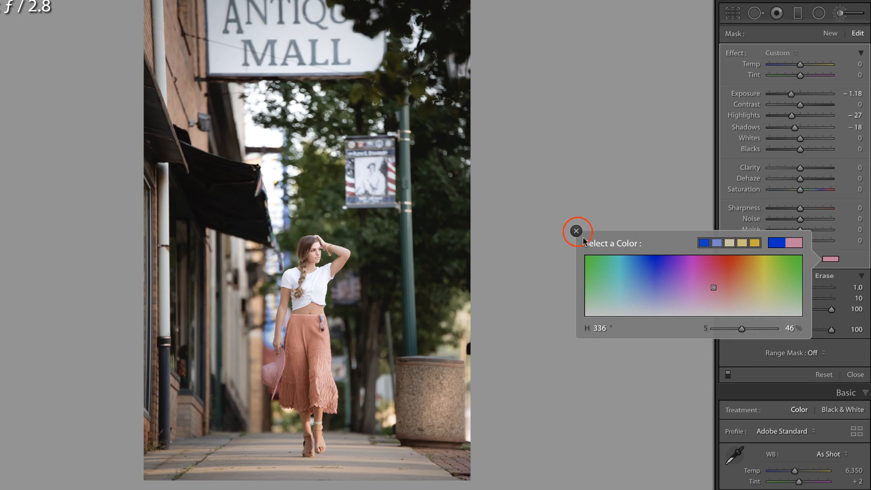
left_click(577, 231)
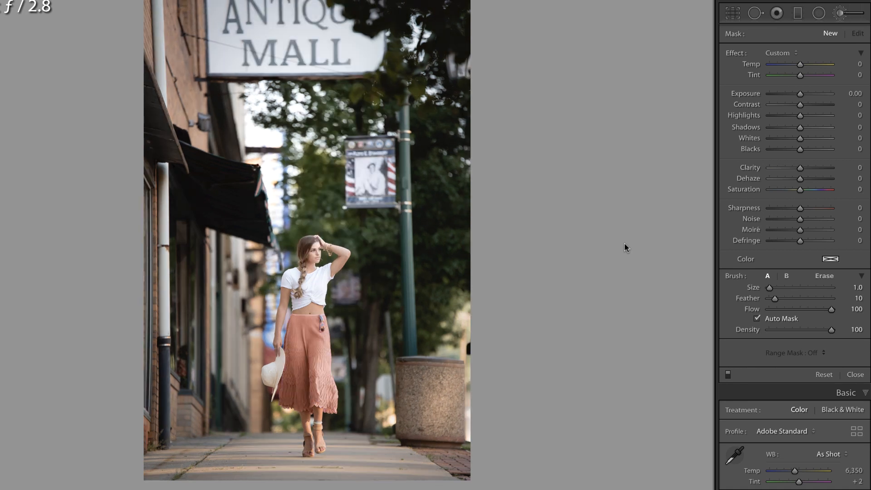
mouse_move(554, 35)
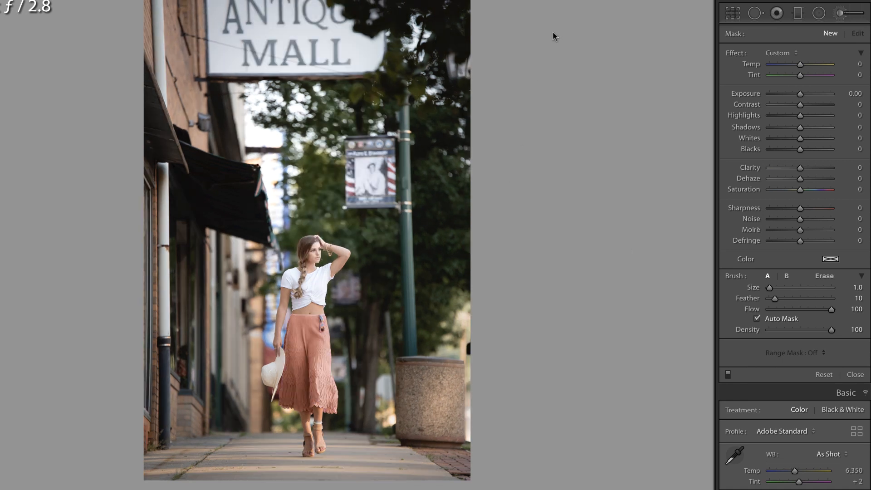